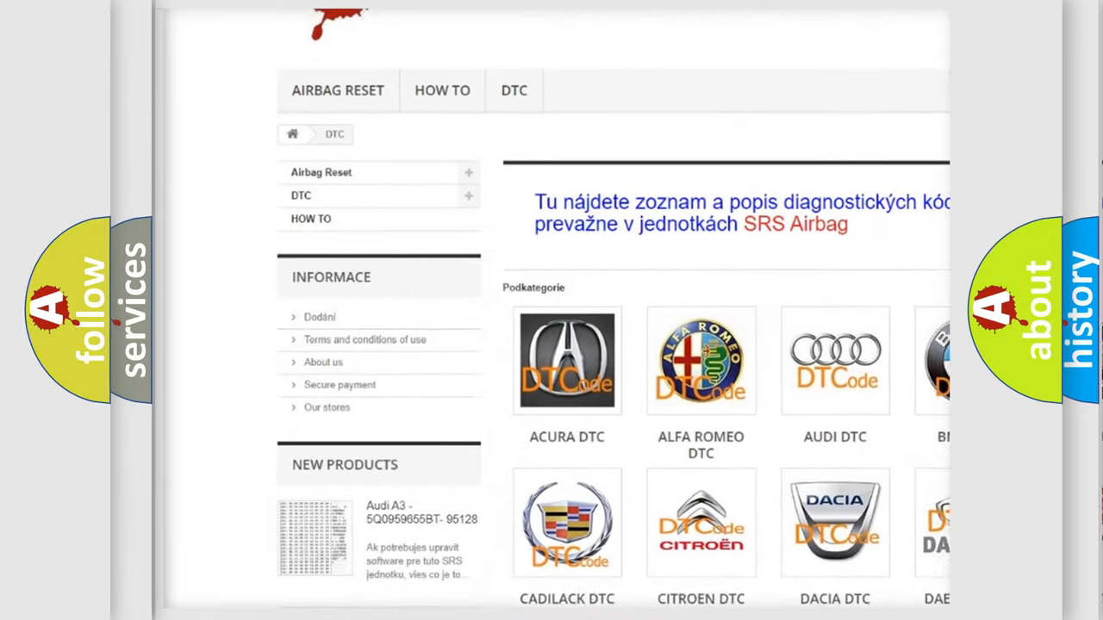
scroll("down", 3)
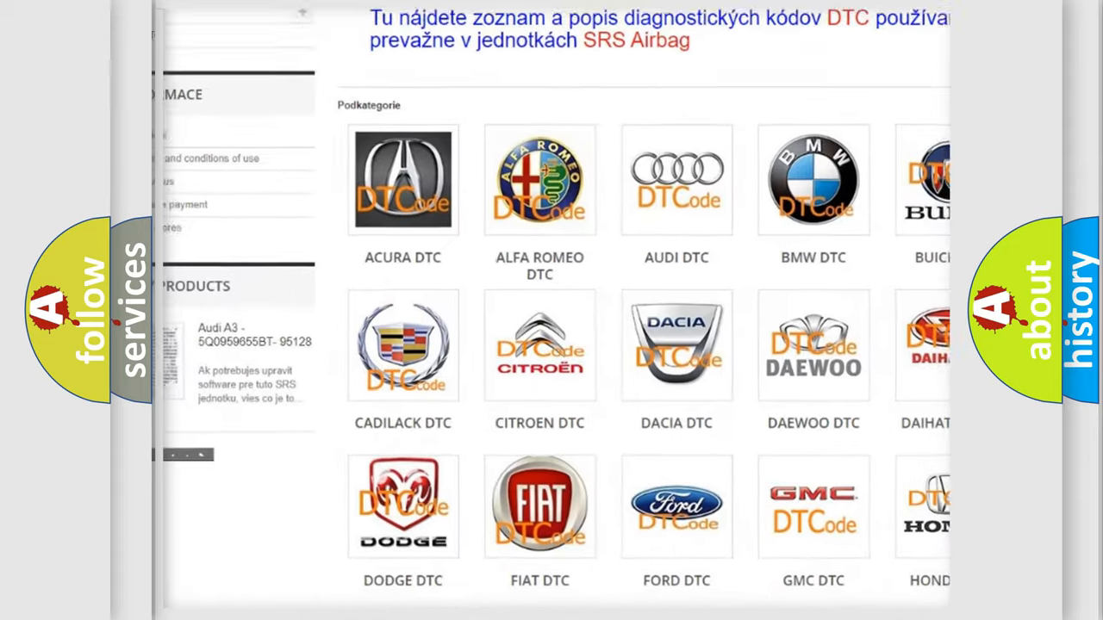
scroll("down", 3)
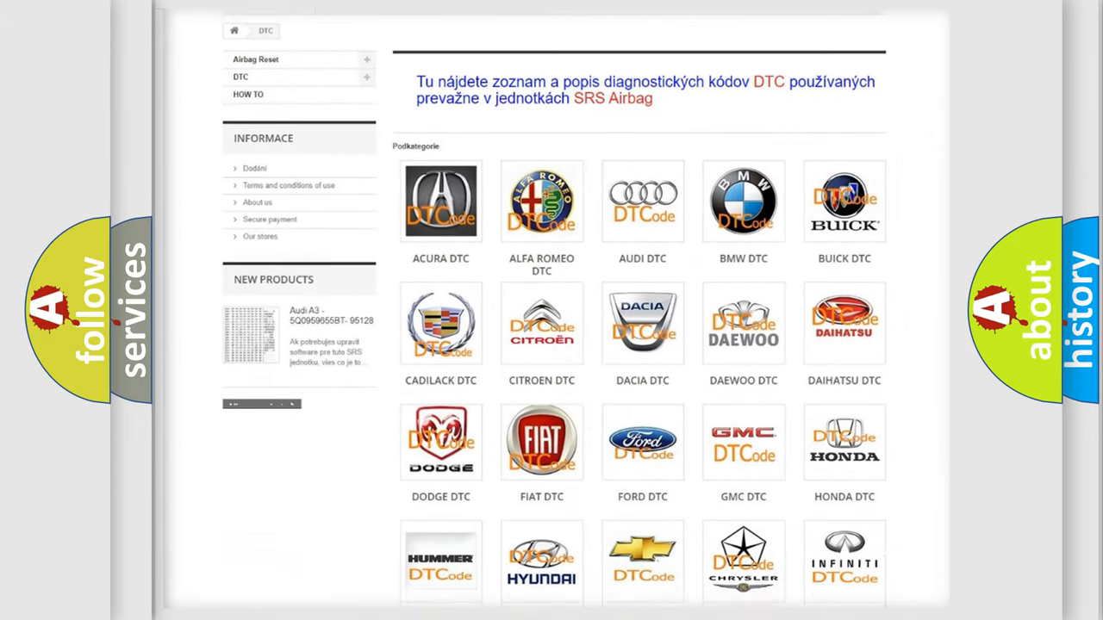
scroll("down", 3)
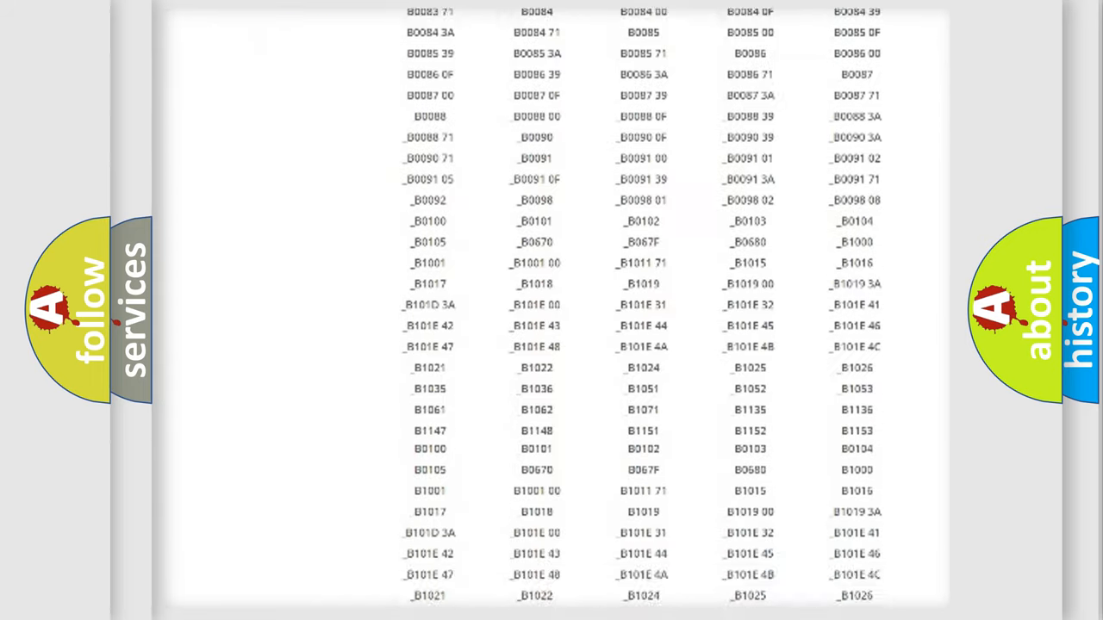
scroll("up", 3)
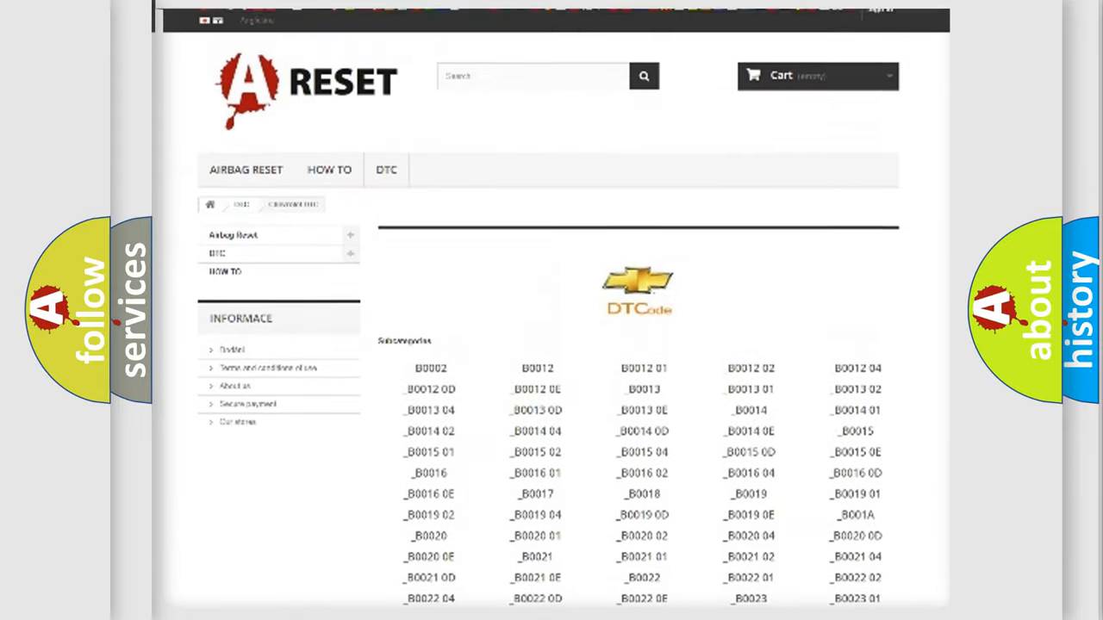